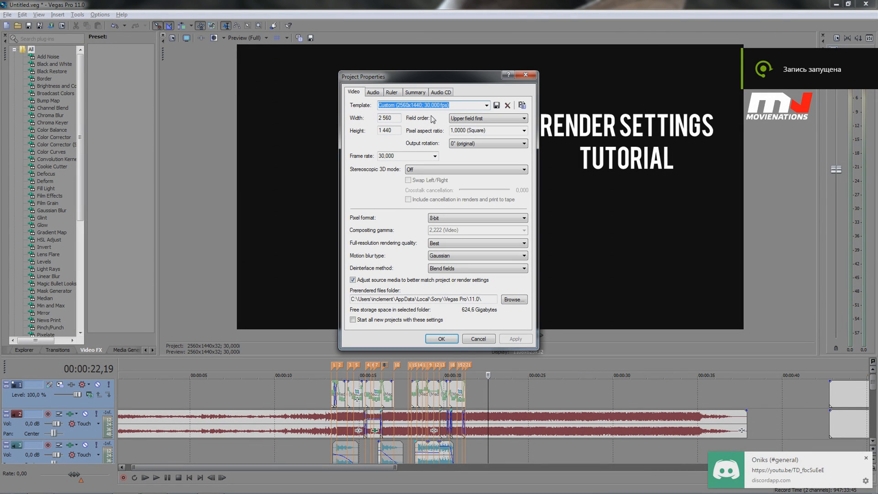
# Change the project's field order from upper field first to None (progressive scan)
pyautogui.click(389, 117)
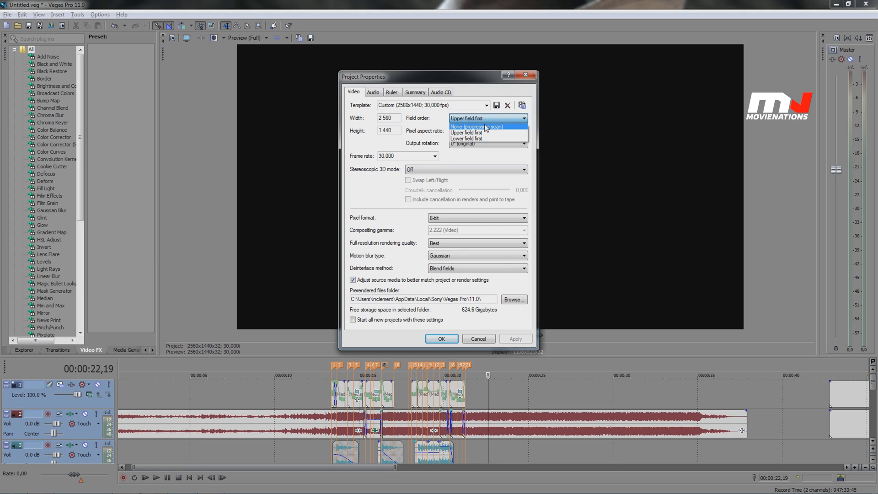
pyautogui.click(471, 126)
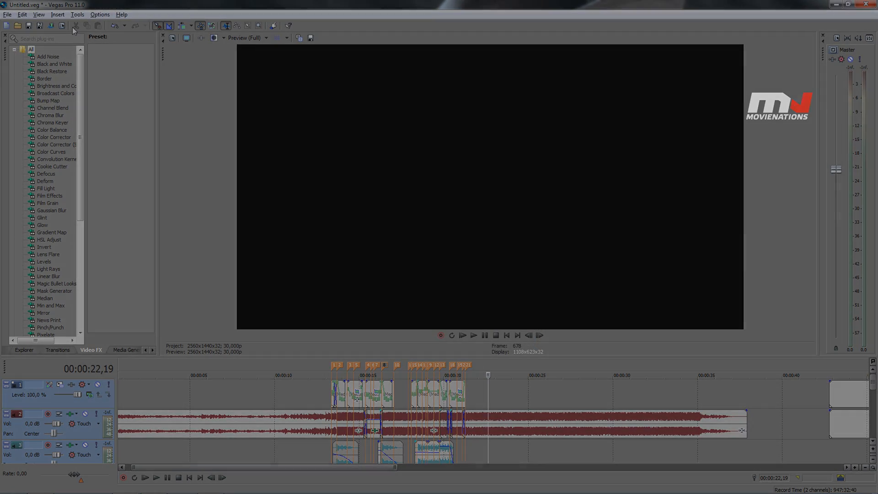
# Select every event and assign Flicker Buddy with Reduce Interlace Flicker and Disable Resample
pyautogui.press('ctrl+a')
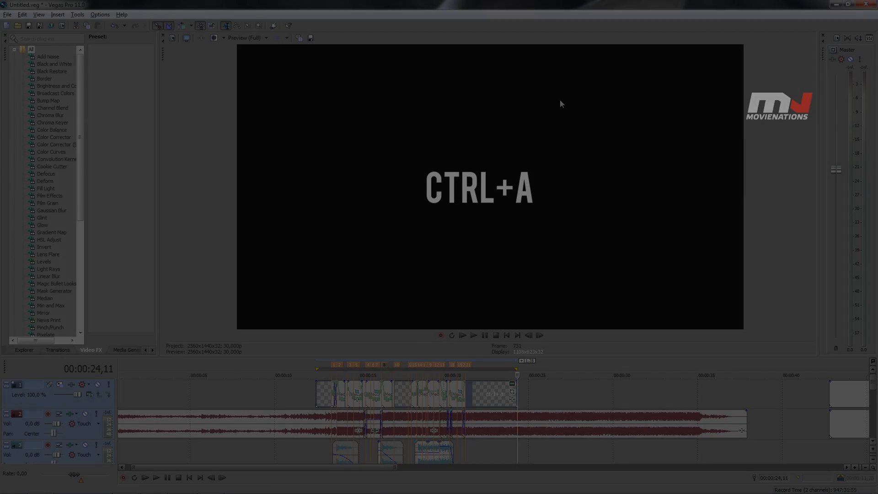
pyautogui.click(77, 14)
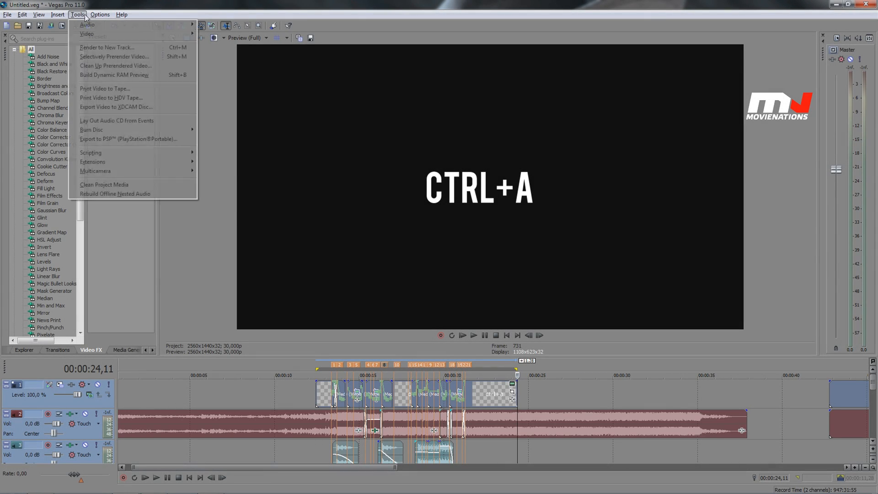
pyautogui.moveTo(91, 153)
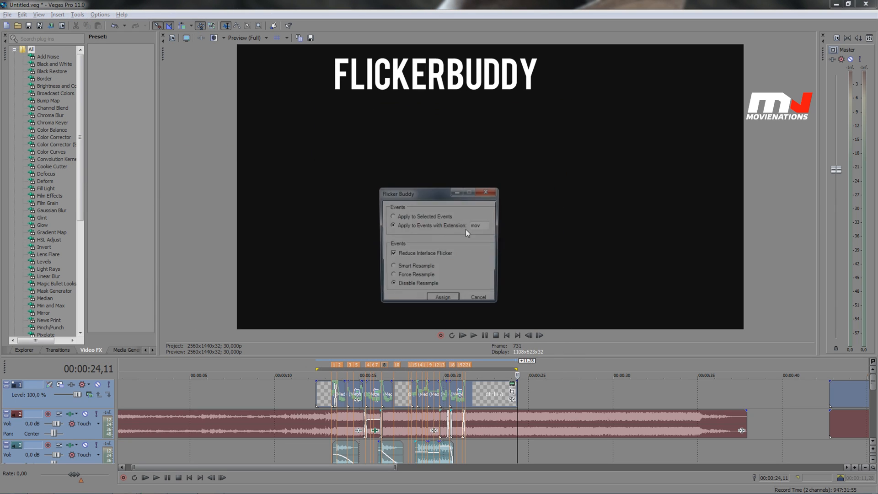
pyautogui.click(394, 216)
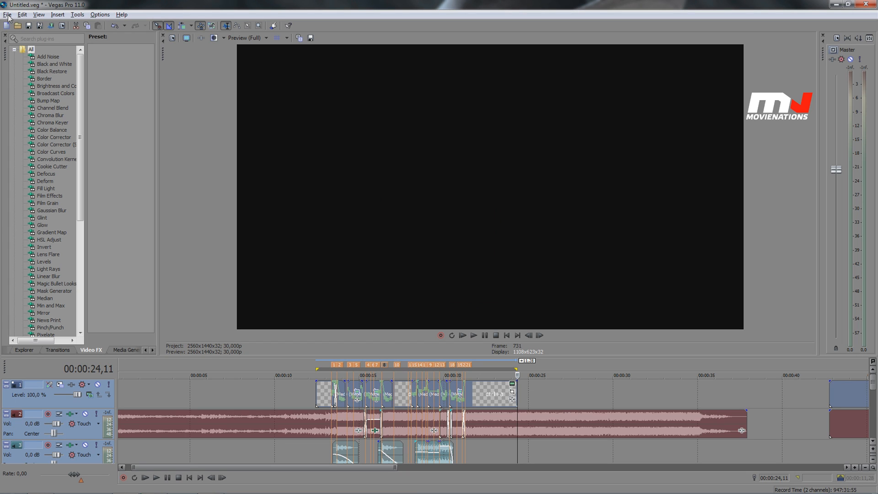
# In Render As, choose the HD AVI template and open its customization settings
pyautogui.click(7, 15)
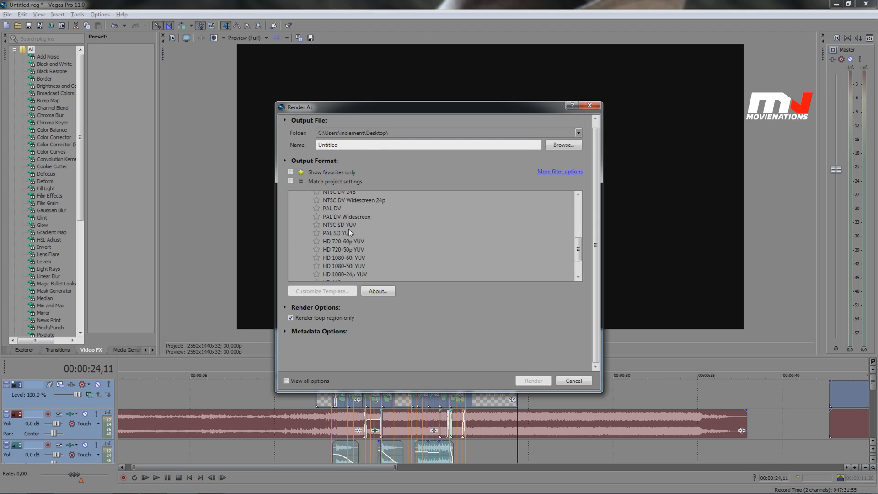
pyautogui.click(331, 261)
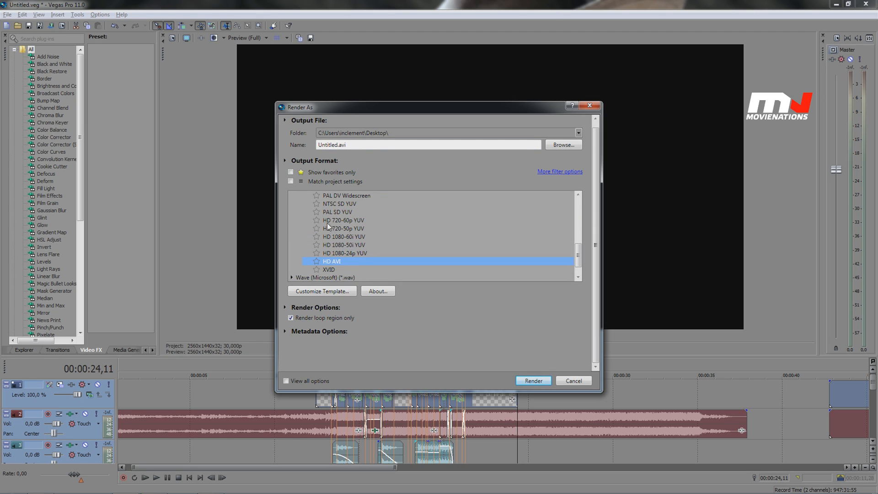
pyautogui.moveTo(340, 289)
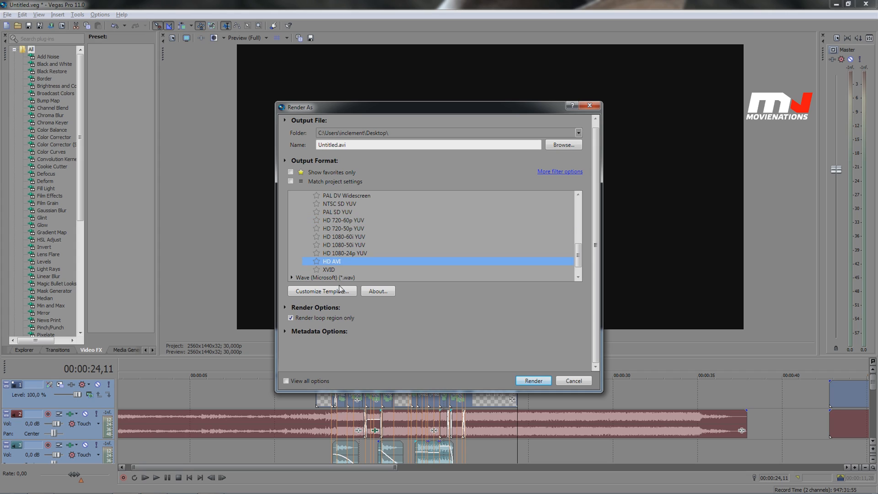
pyautogui.click(322, 291)
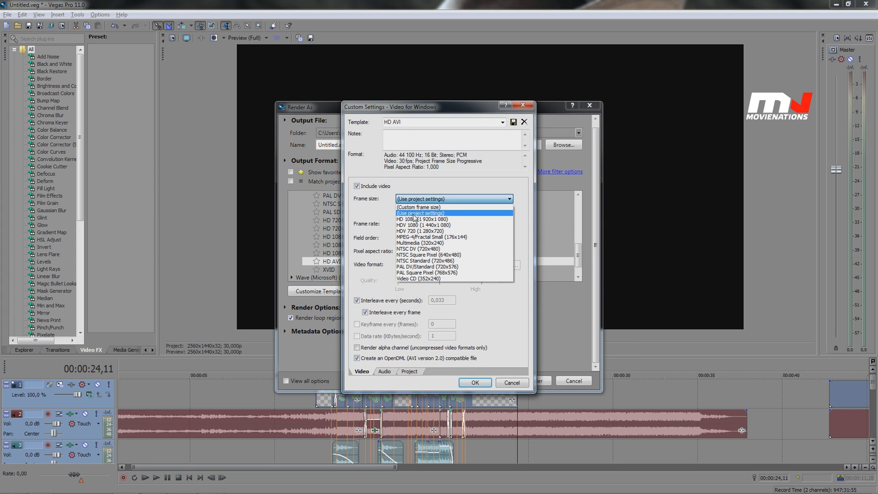
# Give HD AVI project frame size, Uncompressed video, audio interleaving off, and Best quality
pyautogui.click(419, 213)
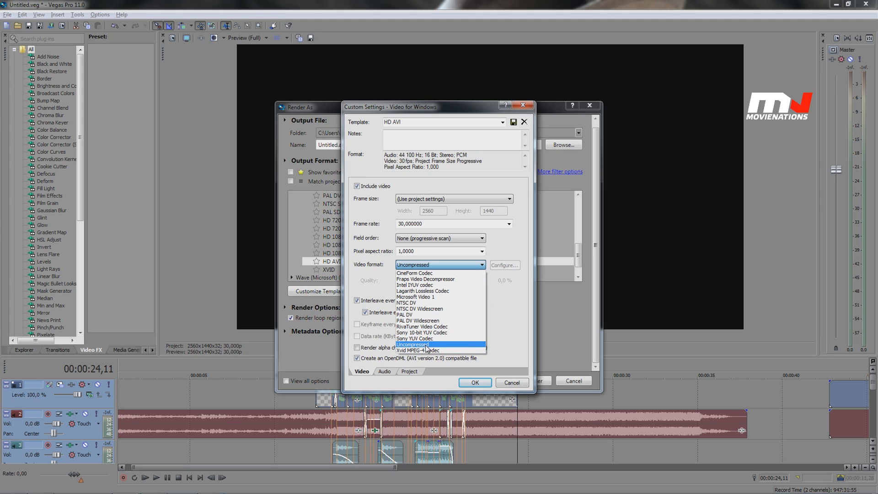
pyautogui.click(412, 344)
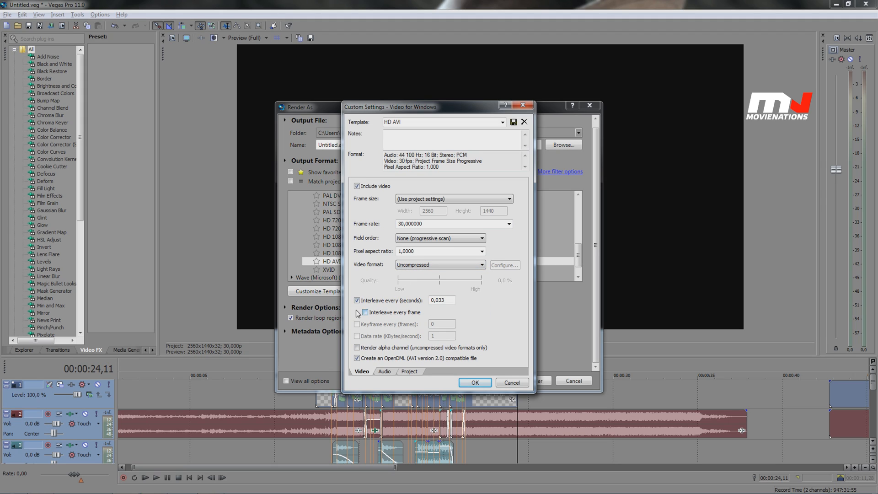
pyautogui.click(364, 312)
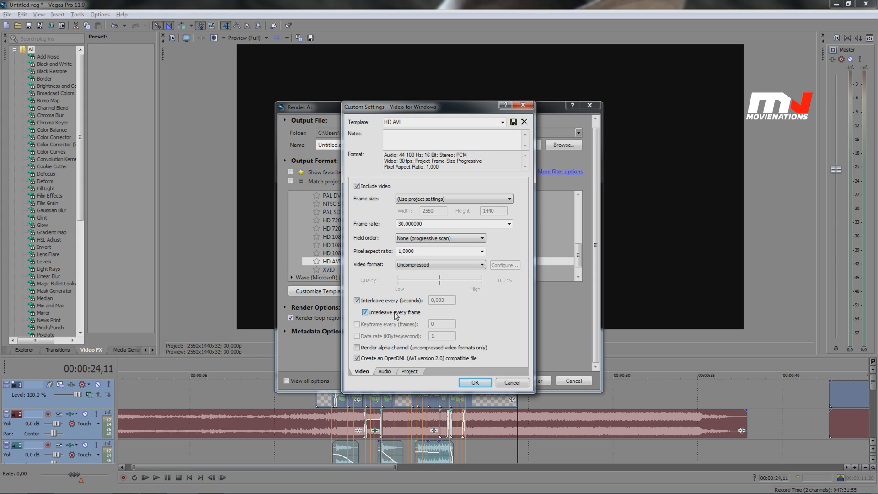
pyautogui.click(357, 300)
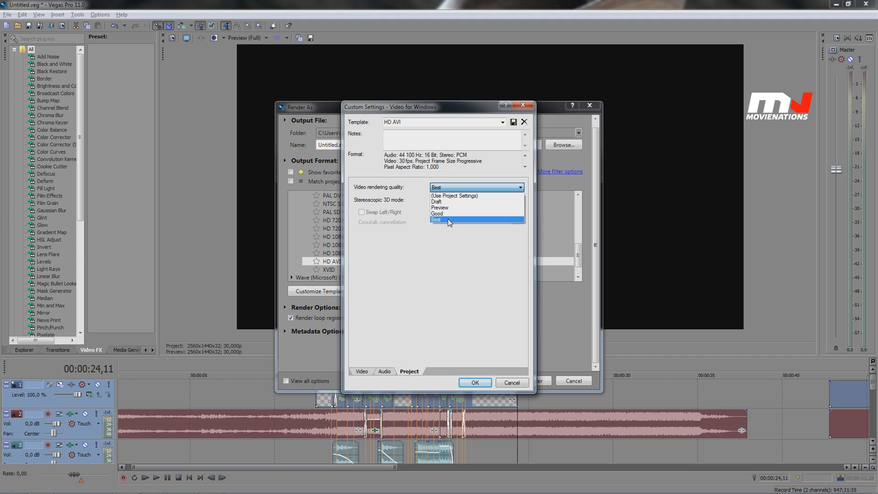
pyautogui.click(362, 372)
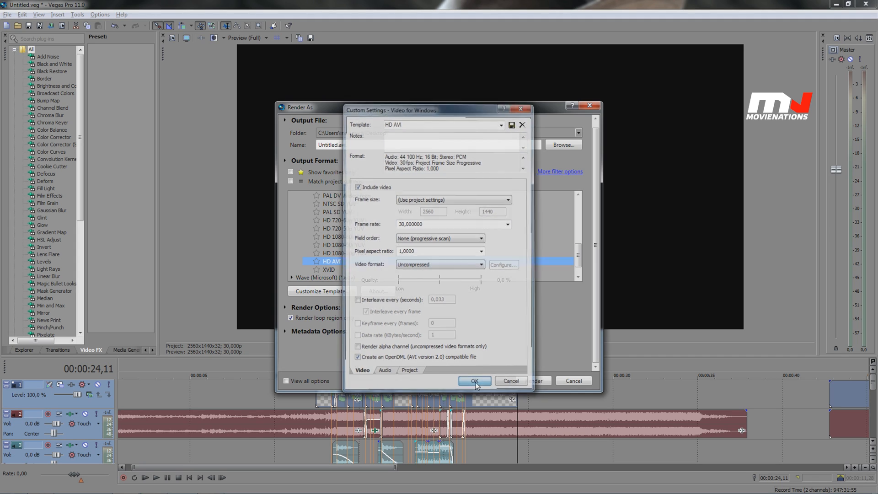
pyautogui.click(474, 381)
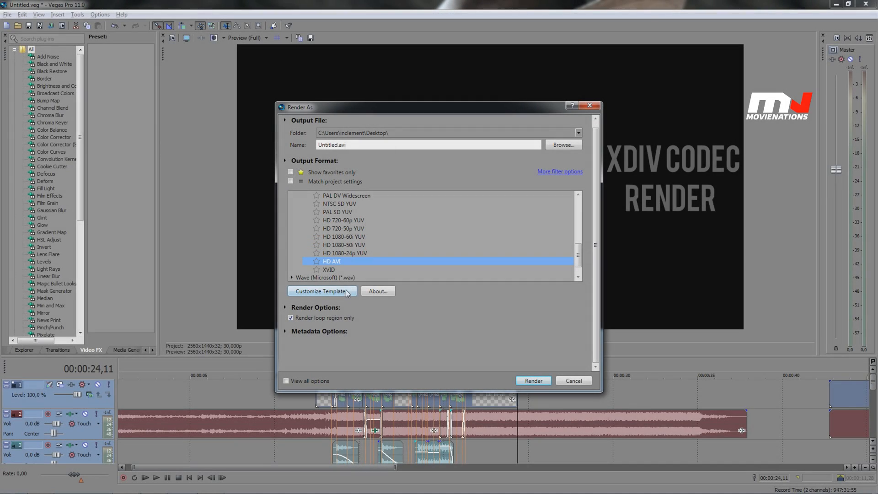
# Customize the XVID template with progressive scan and the Xvid MPEG-4 Codec format
pyautogui.click(330, 269)
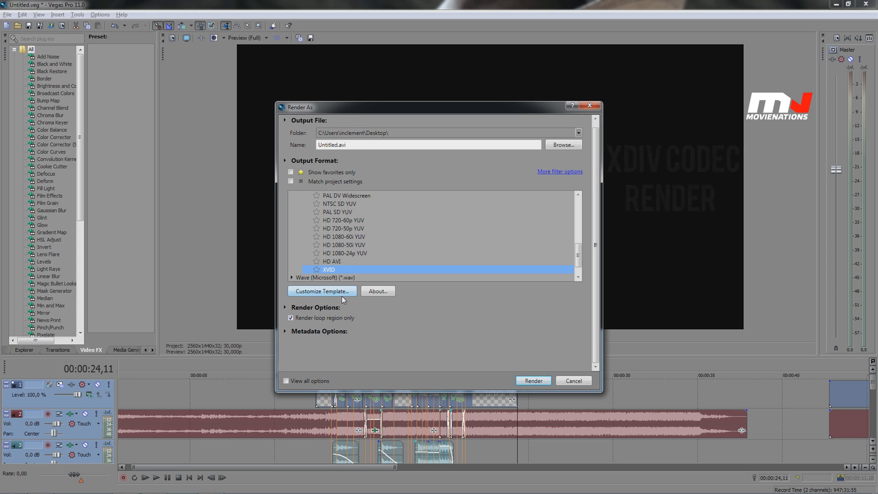
pyautogui.click(321, 291)
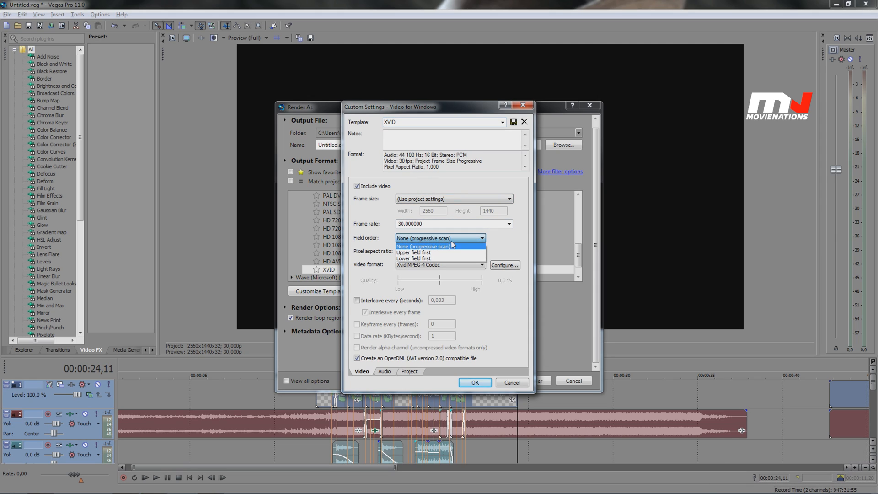
pyautogui.click(440, 246)
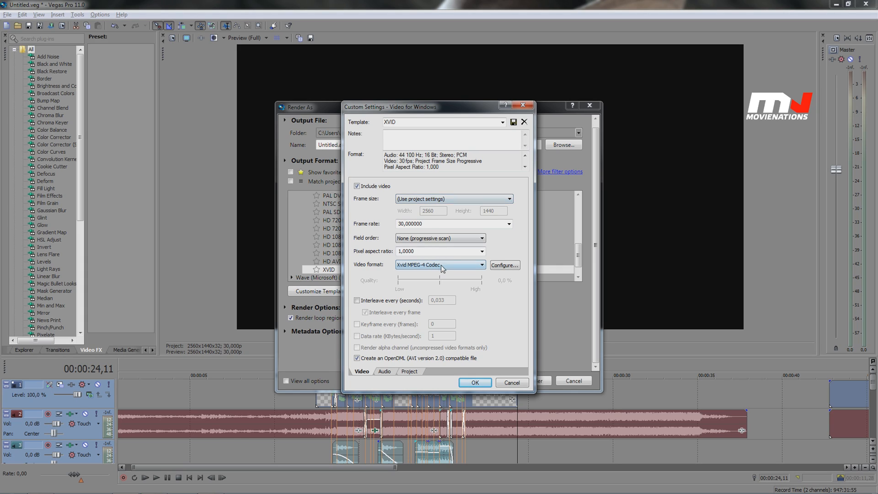
pyautogui.click(440, 265)
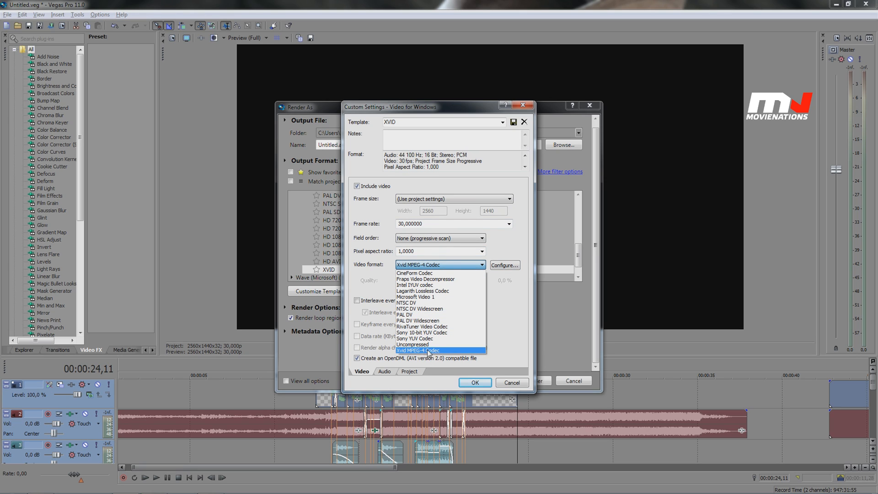
# Review the Xvid configuration at single pass, quantizer 1.00, then close the render dialogs
pyautogui.click(503, 264)
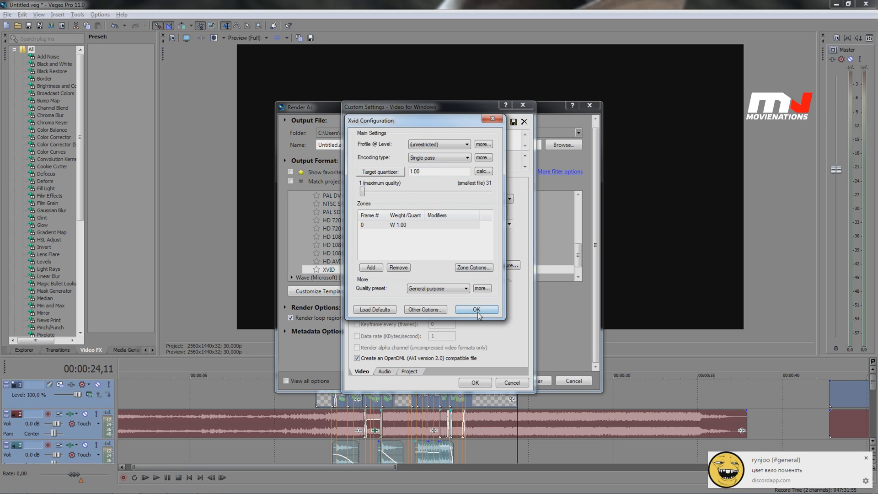
pyautogui.click(477, 309)
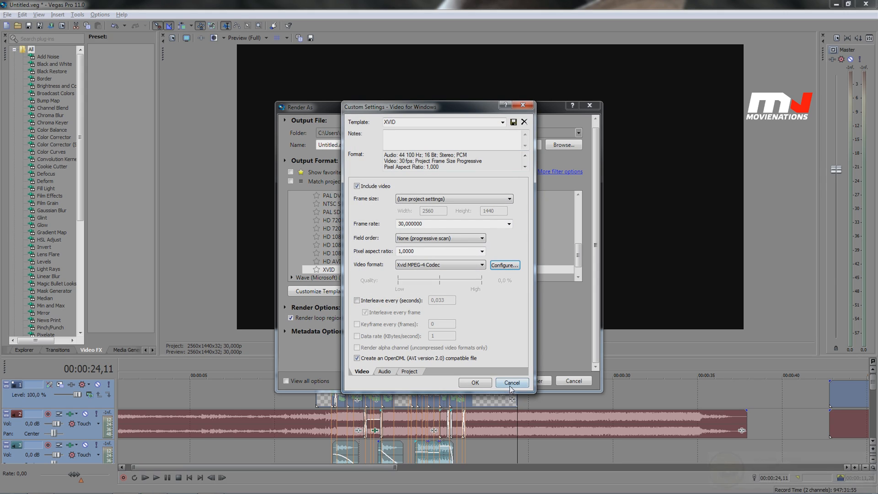
pyautogui.click(511, 382)
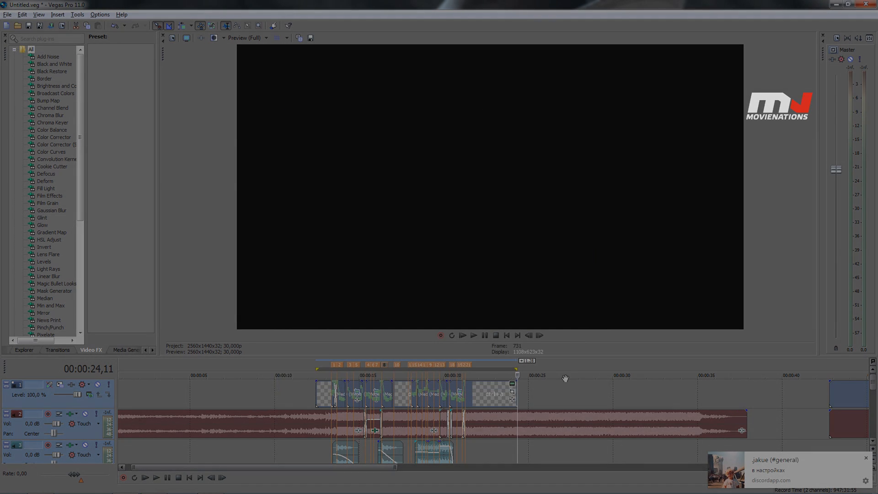